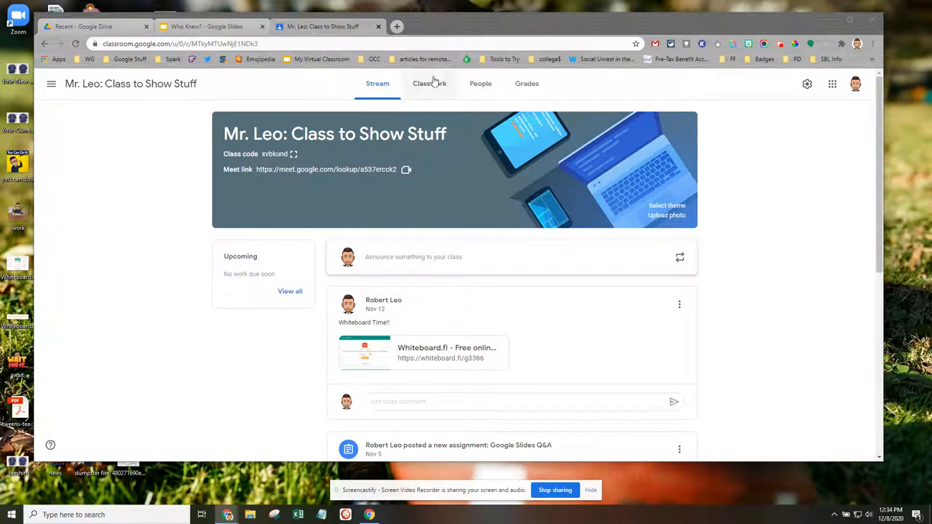
- Go to Classwork and view the Google Slides Q&A assignment's student work
click(433, 83)
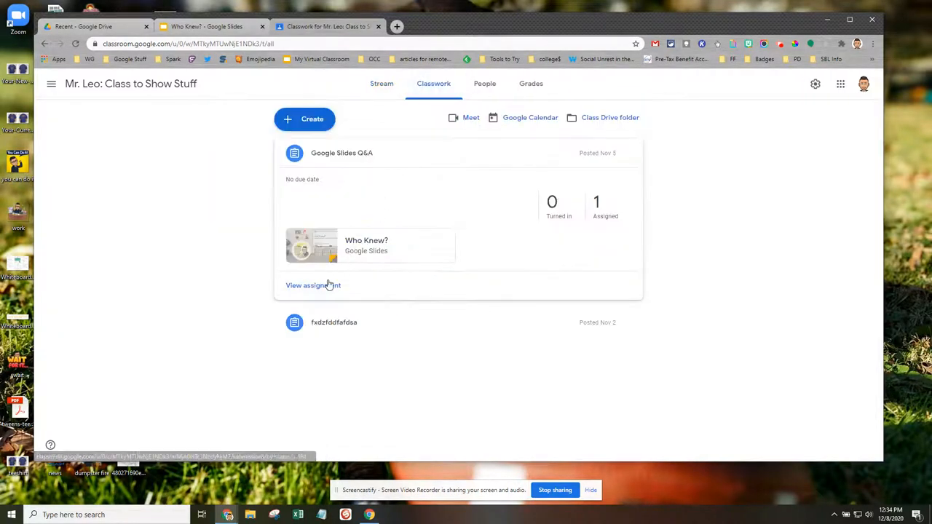
click(313, 286)
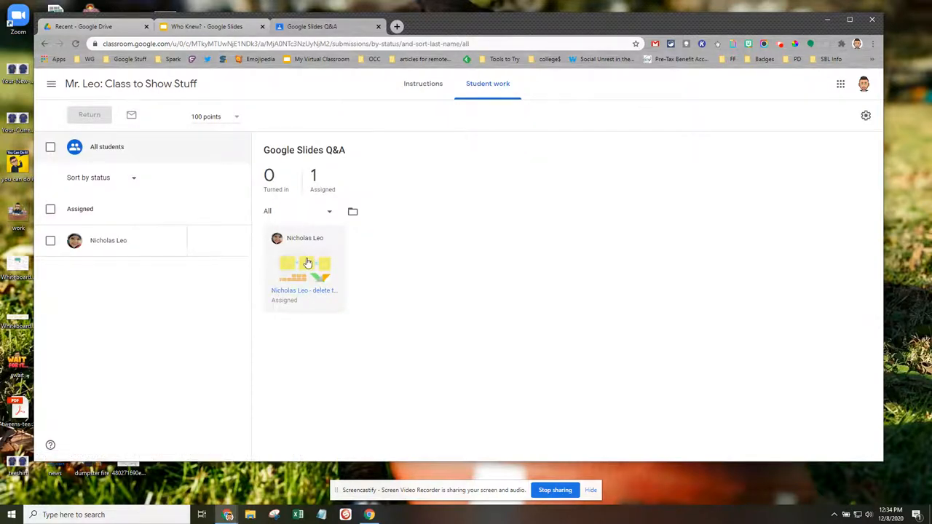
click(304, 264)
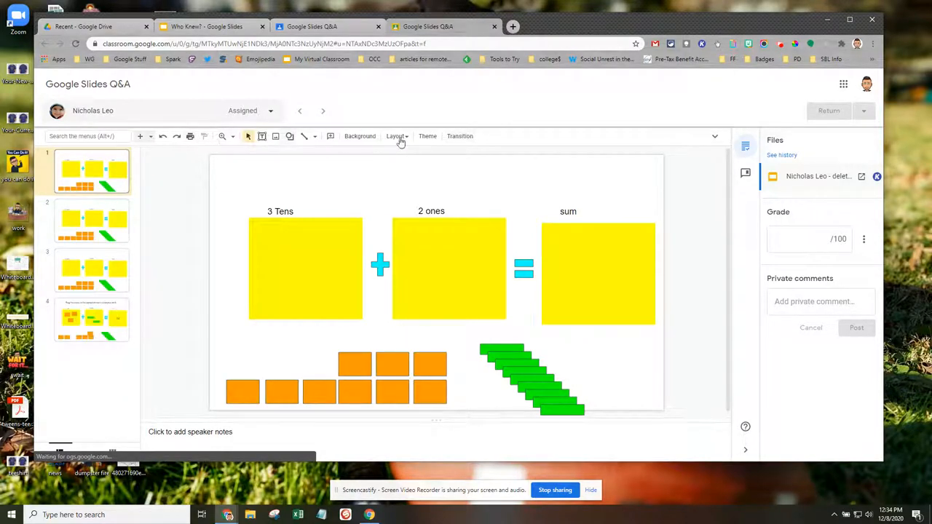
mouse_move(460, 136)
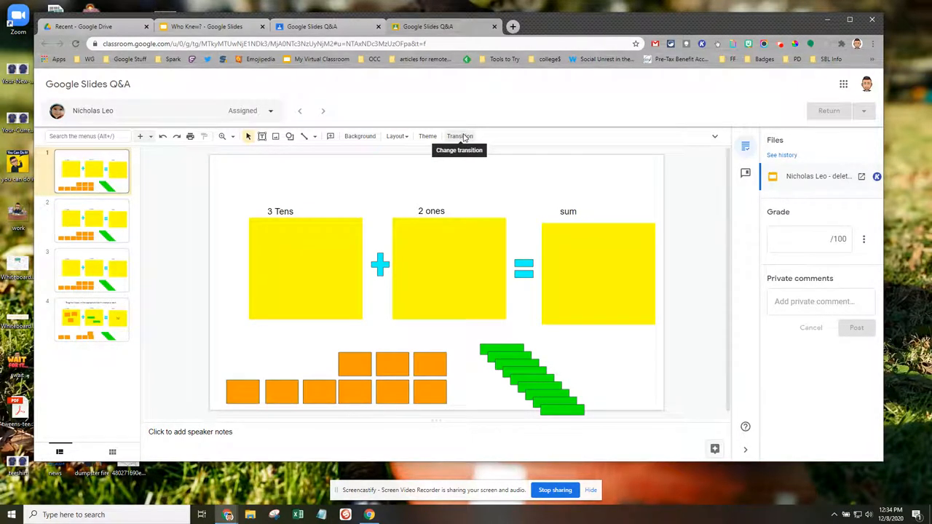
mouse_move(493, 147)
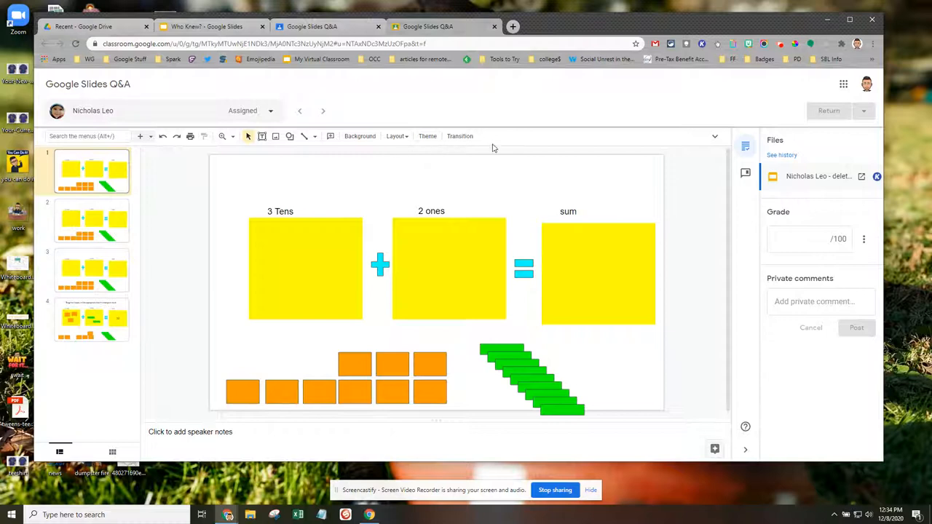
mouse_move(715, 138)
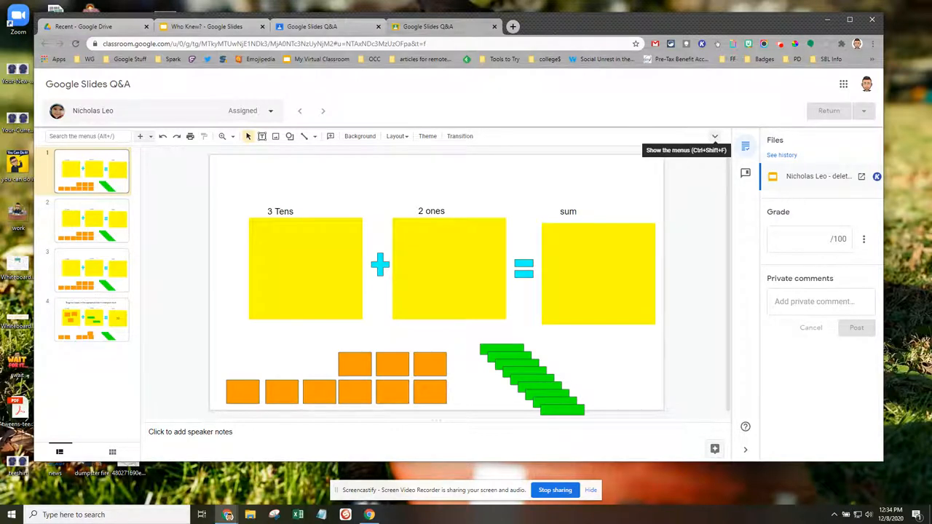
- Reveal the Slides menu bar, browse the Insert and Arrange menus, then close them
click(715, 137)
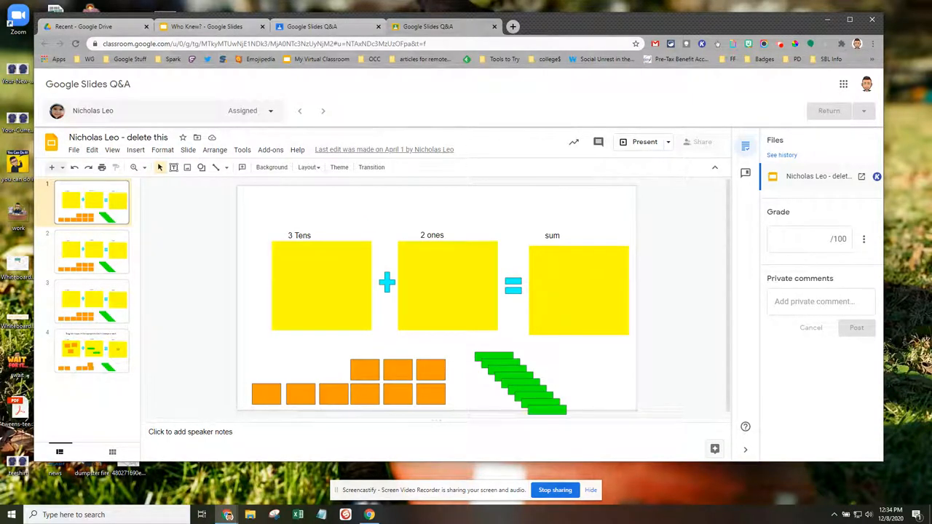
mouse_move(159, 167)
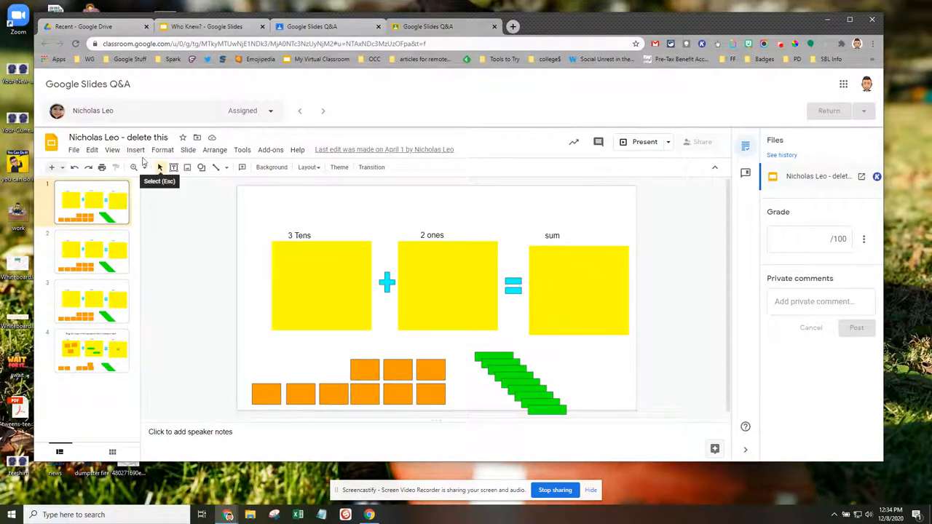
click(136, 149)
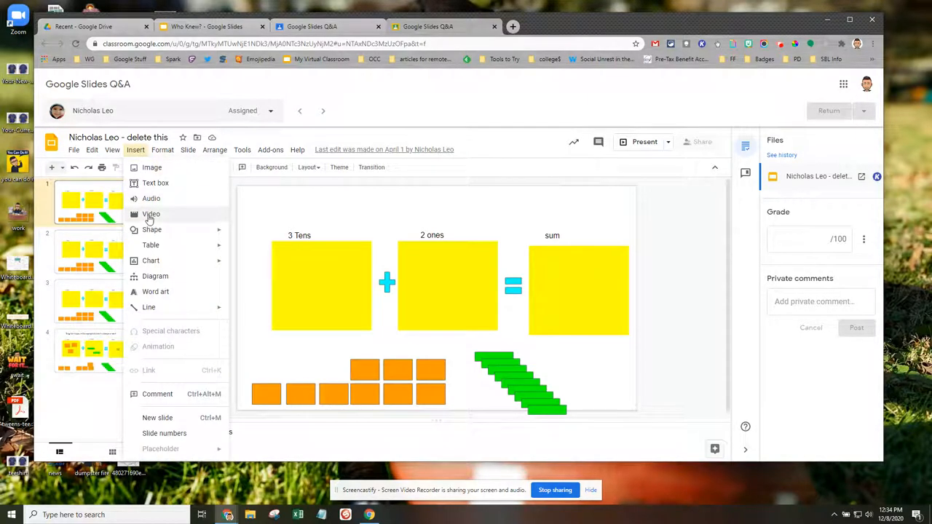
mouse_move(153, 408)
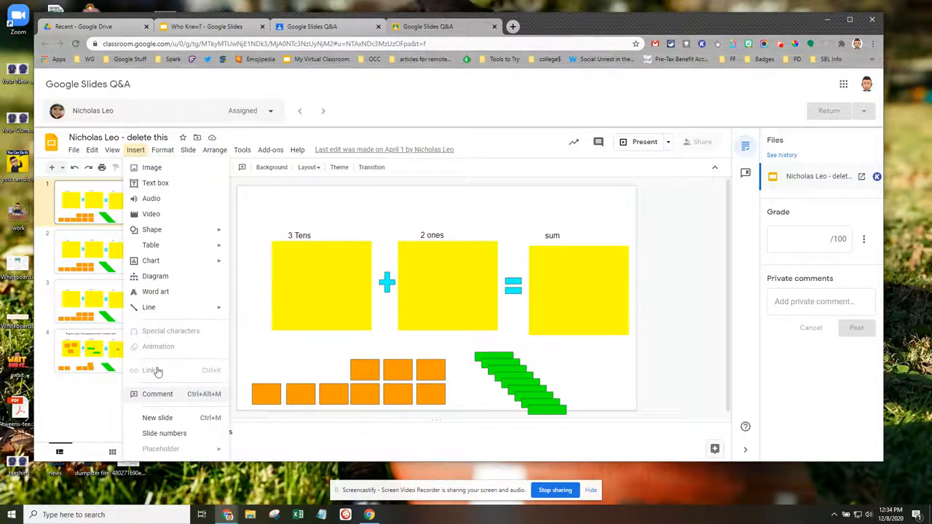
click(214, 149)
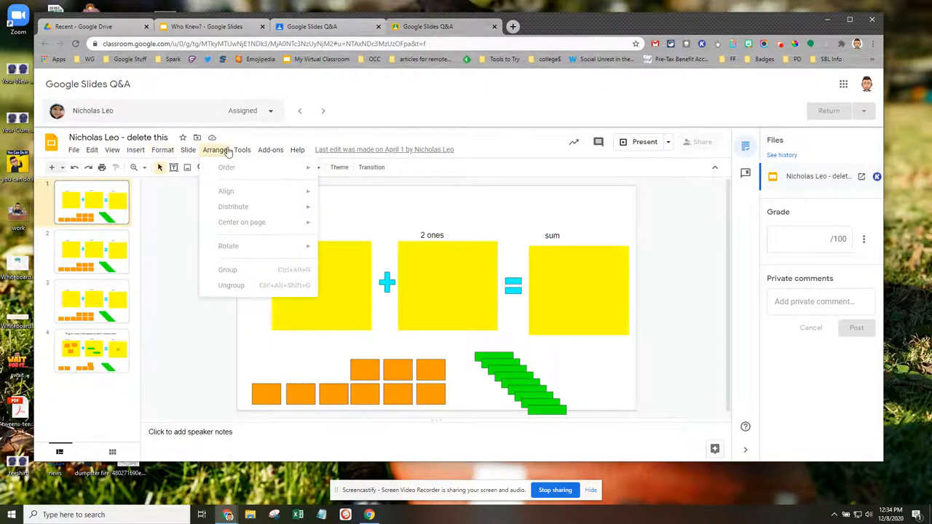
click(242, 149)
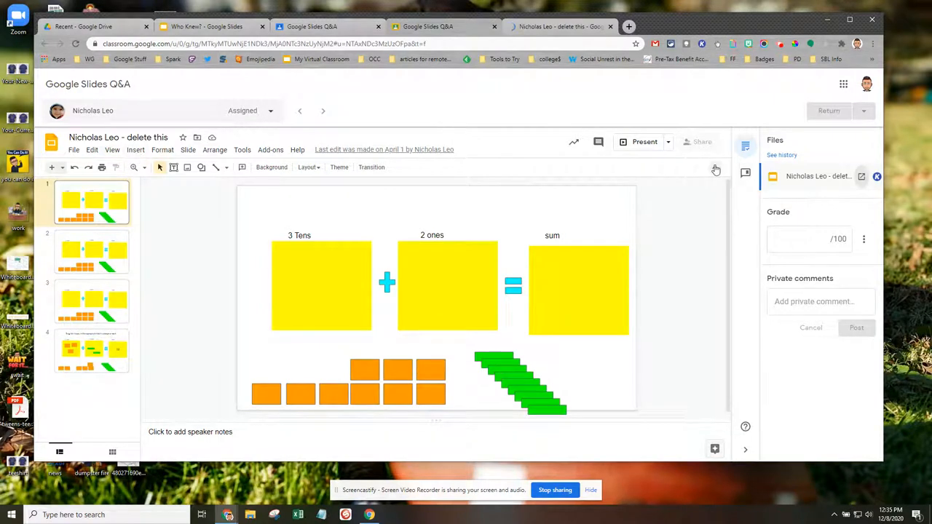
- Pop the student's presentation out into its own Google Slides tab
click(715, 143)
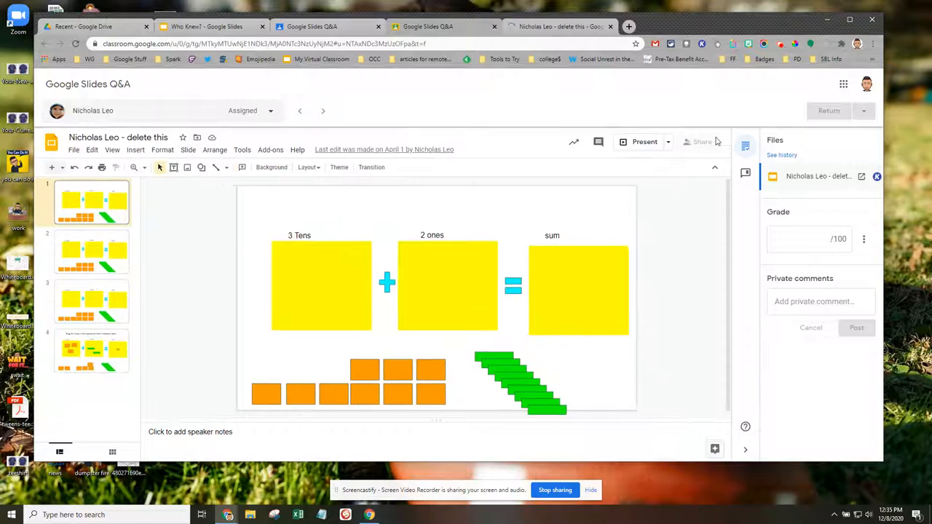
mouse_move(827, 129)
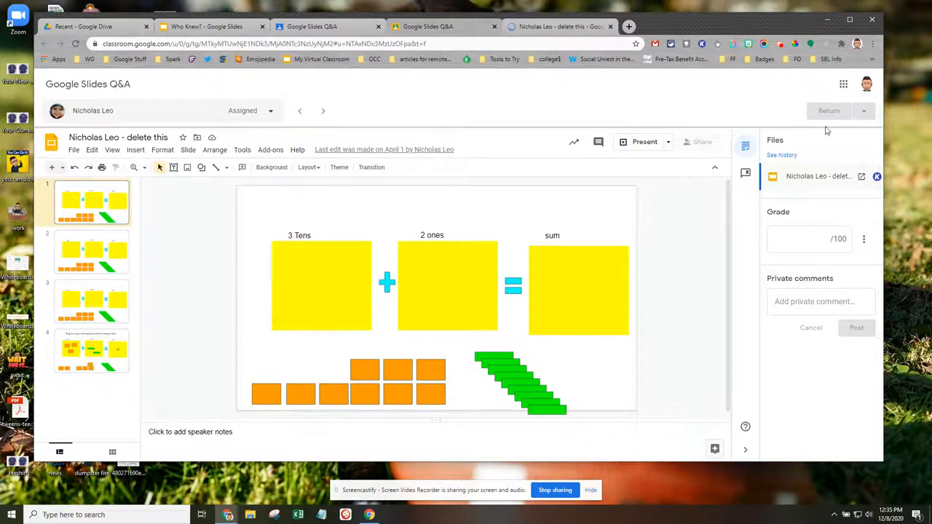
mouse_move(819, 116)
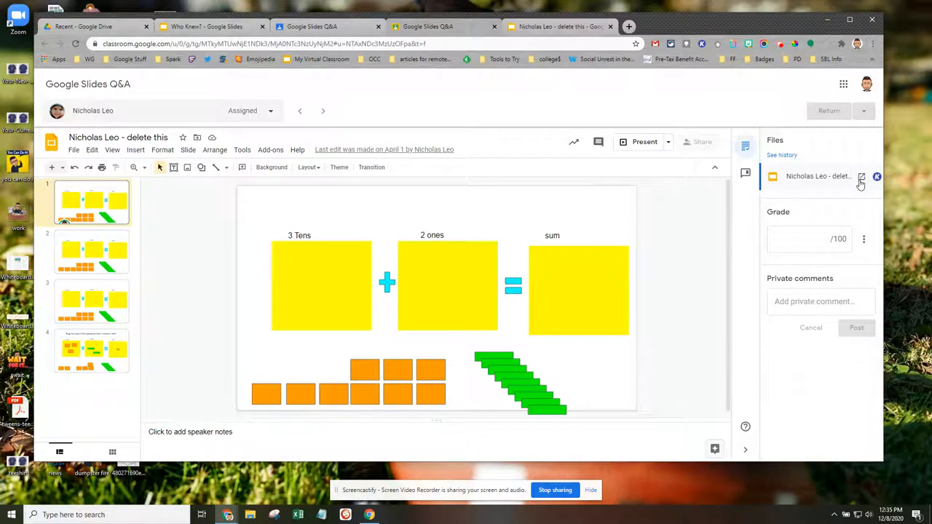
click(558, 27)
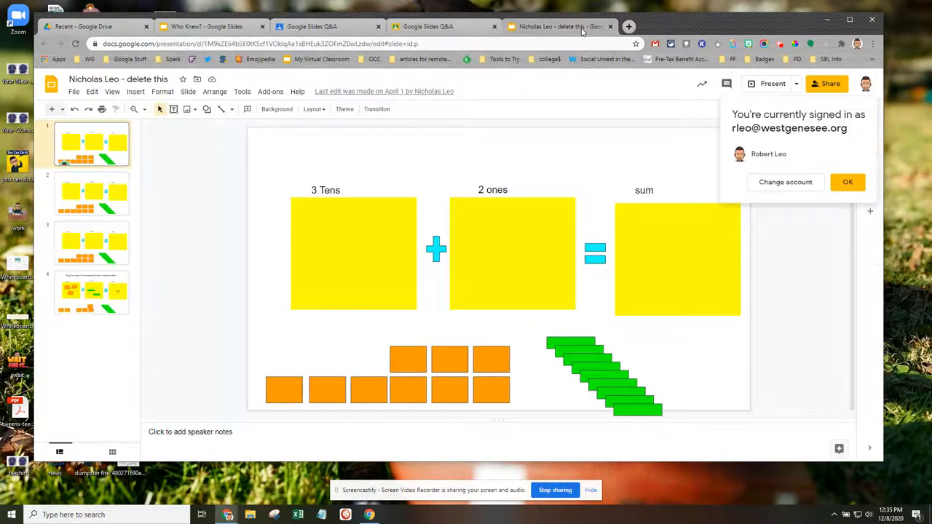